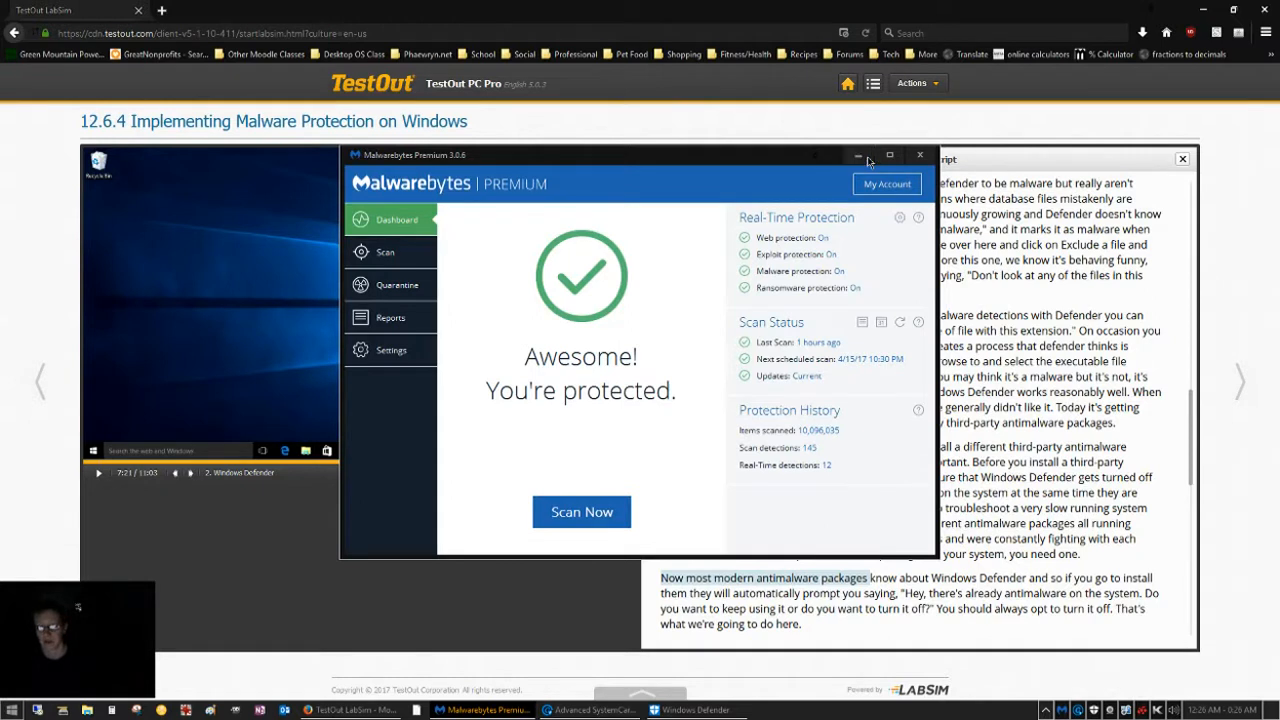
# Step: View Advanced SystemCare's antivirus status, hide it, and bring Malwarebytes' protection dashboard back up
pyautogui.click(592, 710)
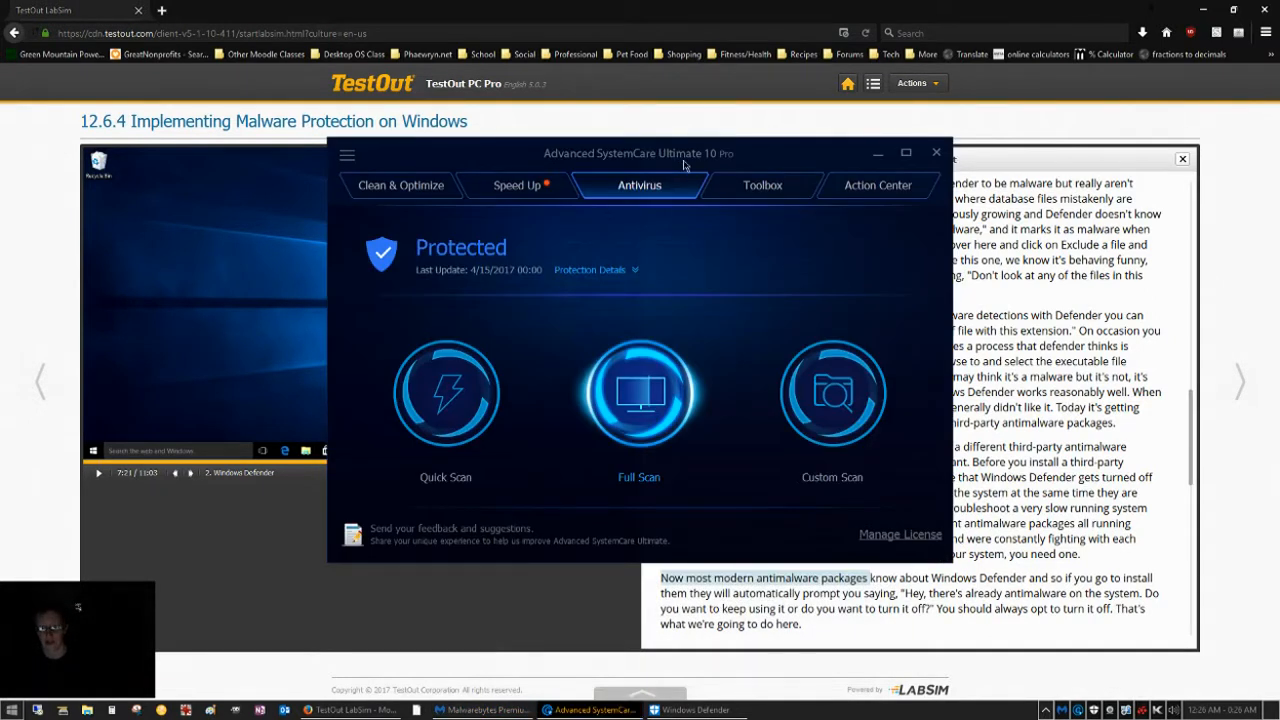
pyautogui.moveTo(878, 152)
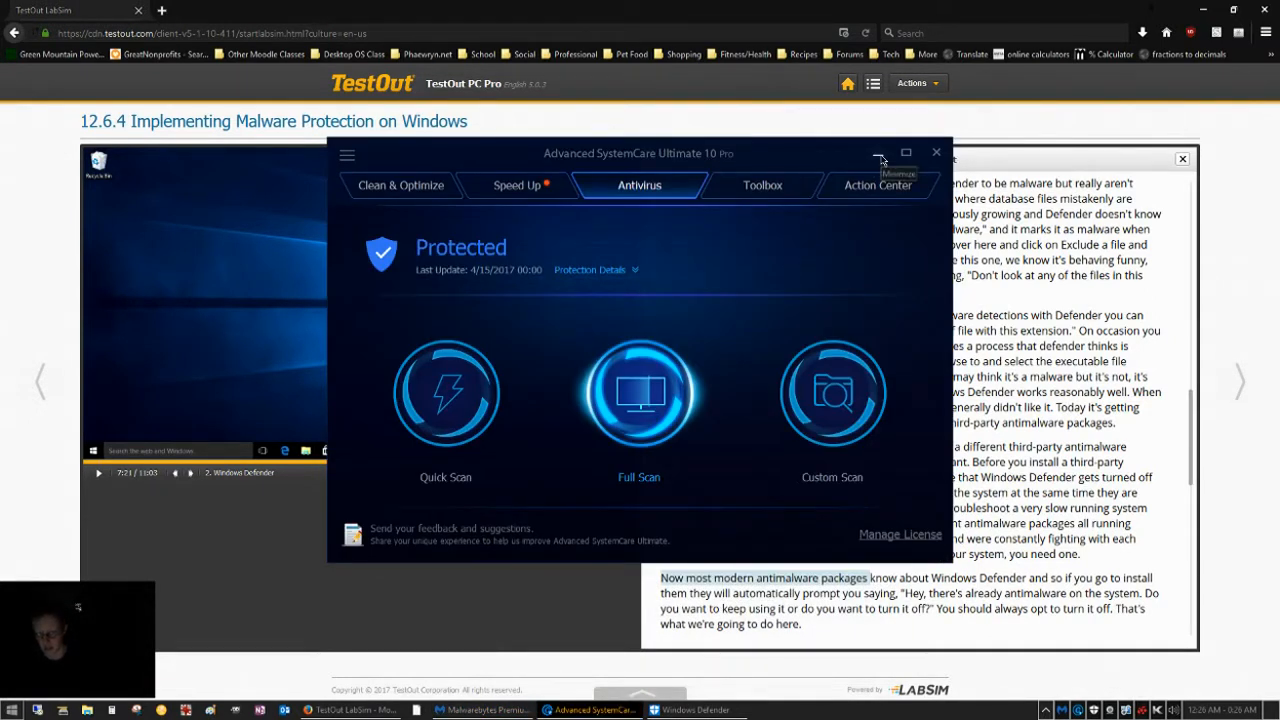
pyautogui.click(878, 152)
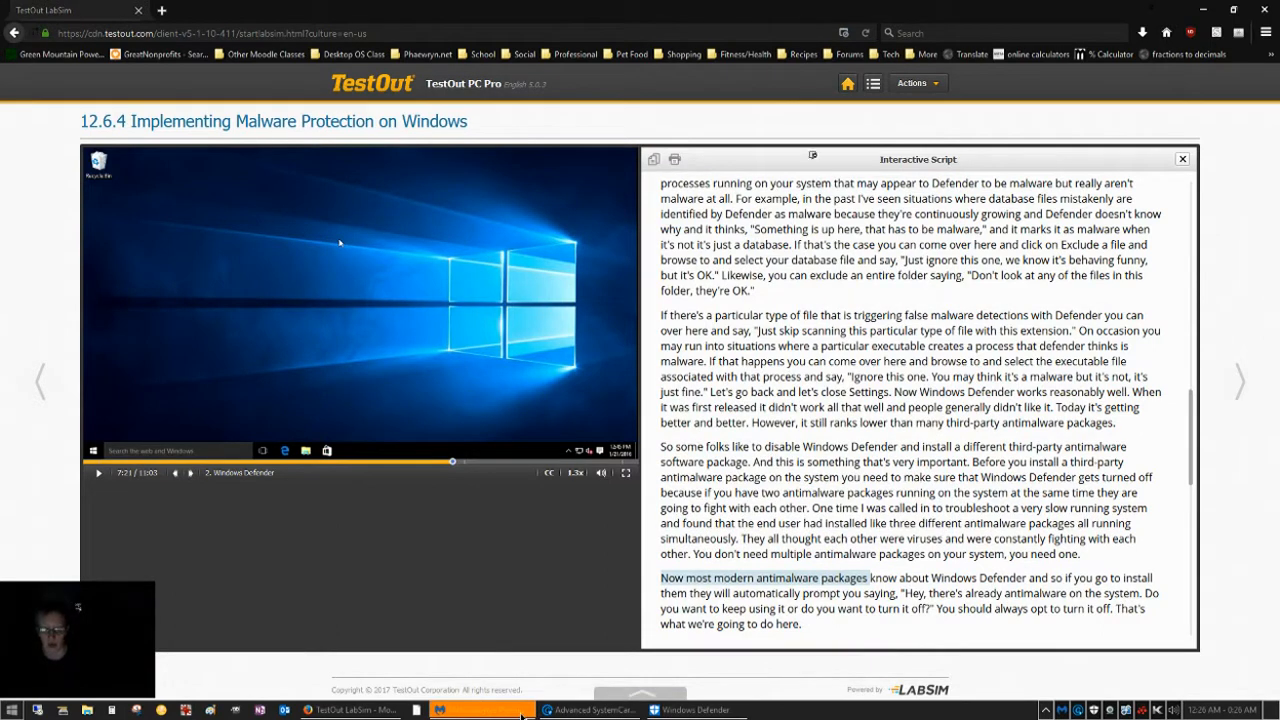
pyautogui.click(484, 708)
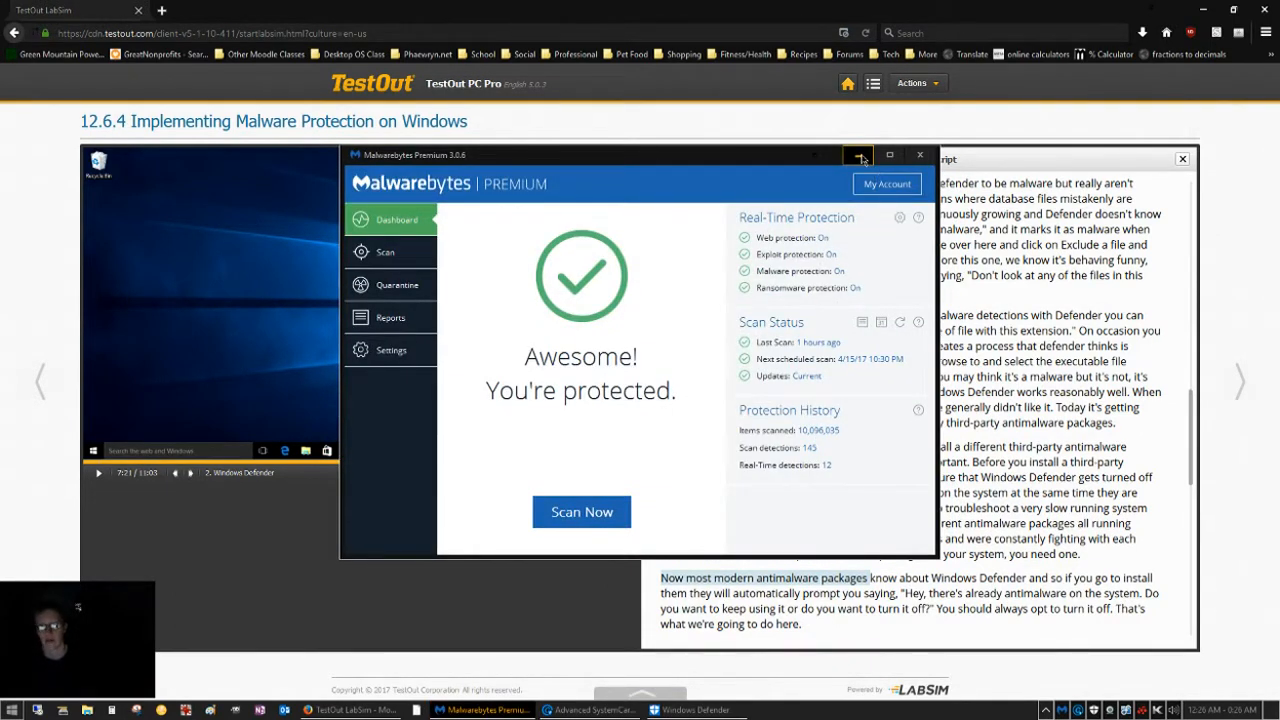
pyautogui.moveTo(858, 156)
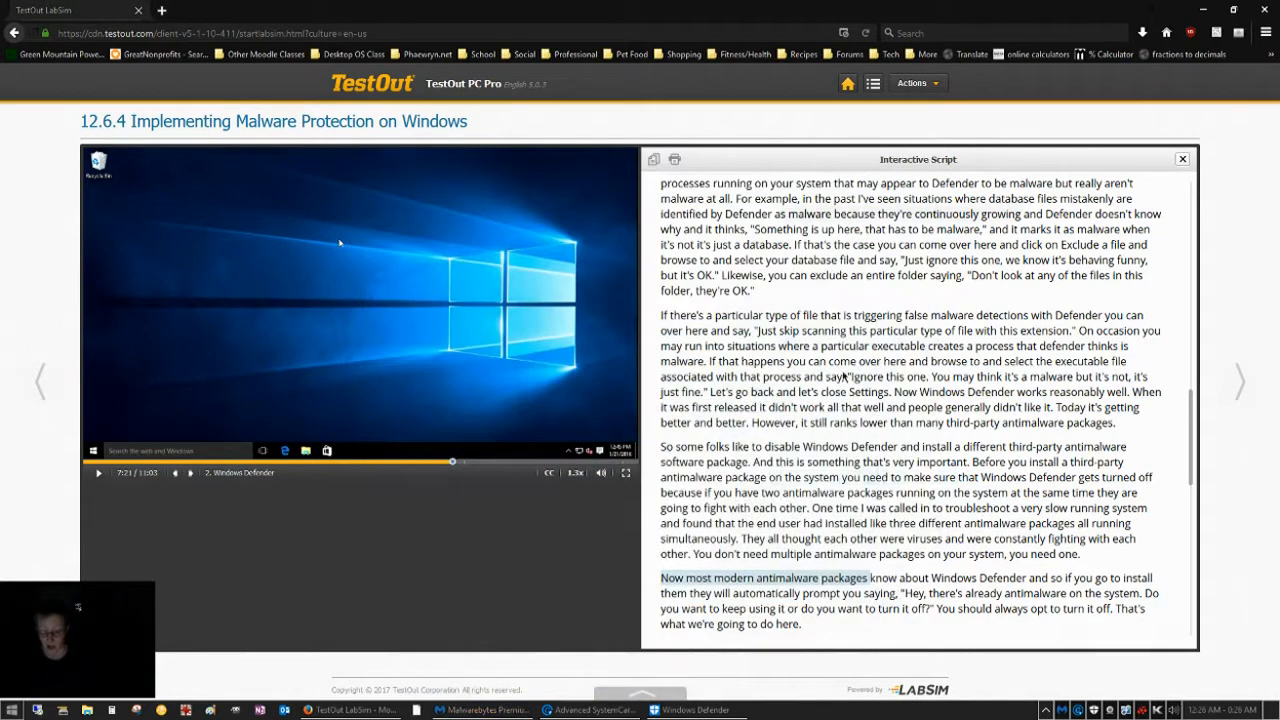
# Step: Bring Advanced SystemCare Ultimate forward to show its Antivirus Protected status
pyautogui.click(590, 710)
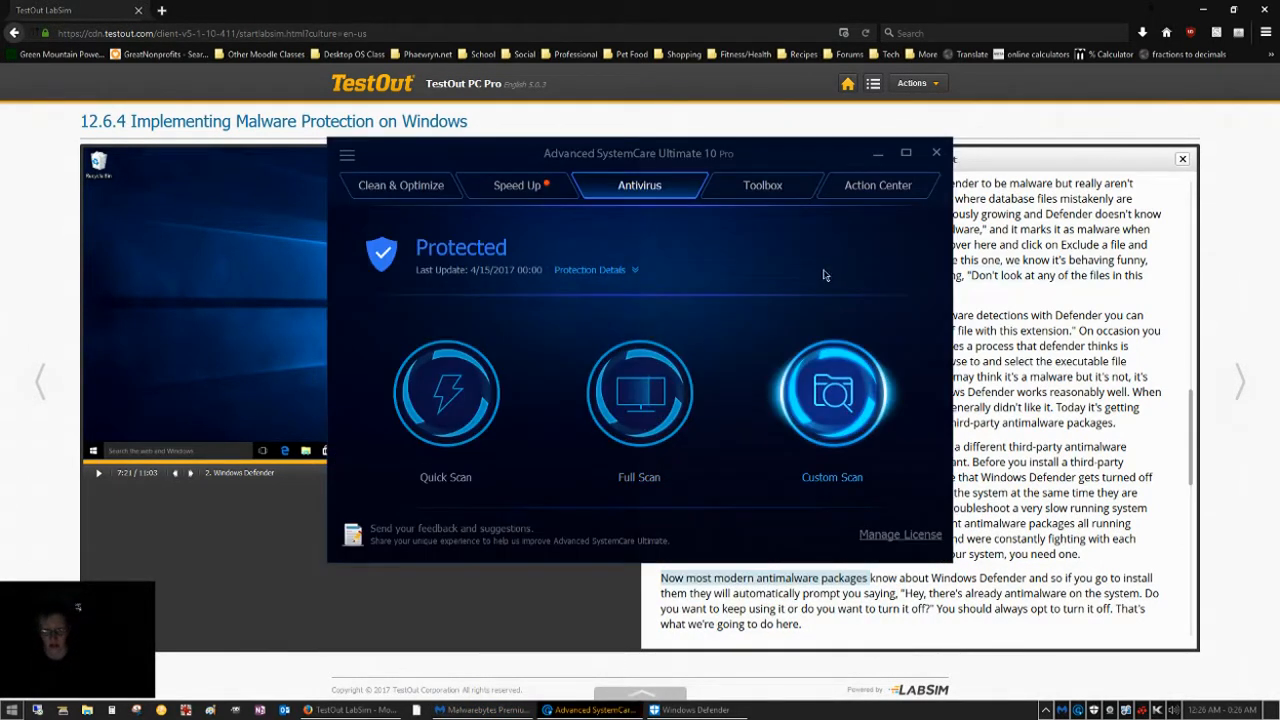
pyautogui.moveTo(800, 156)
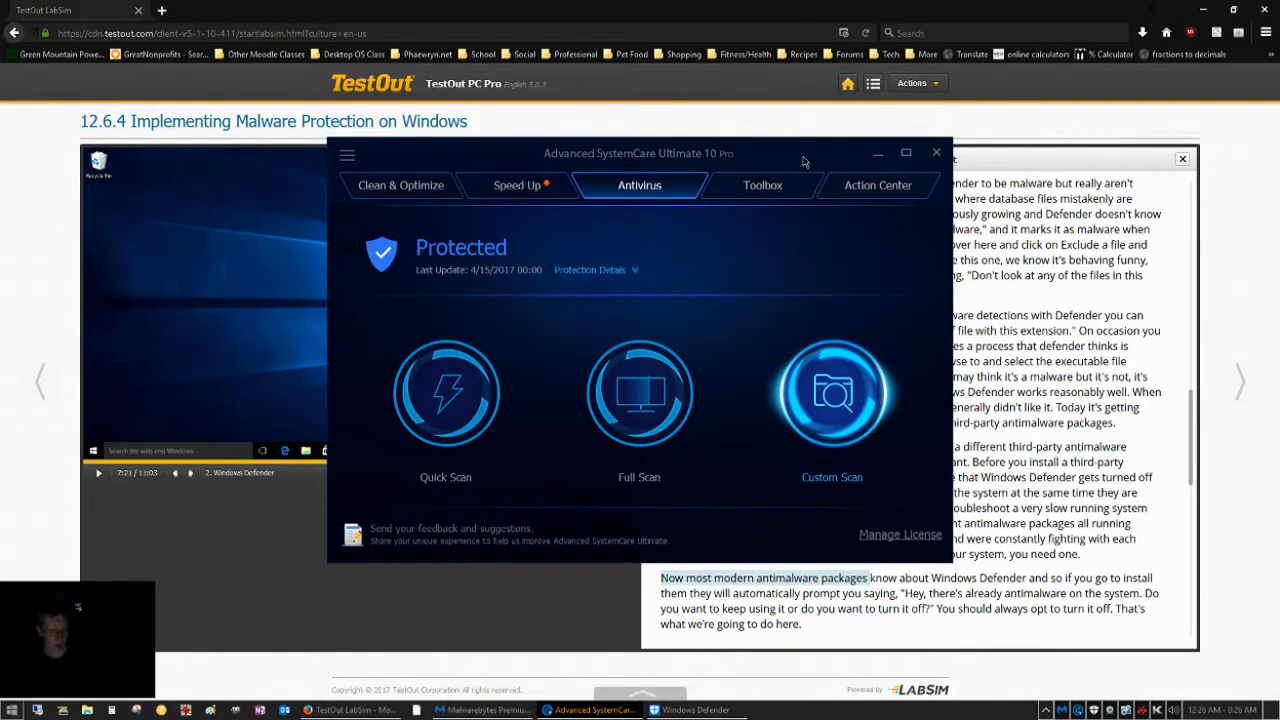
pyautogui.moveTo(876, 152)
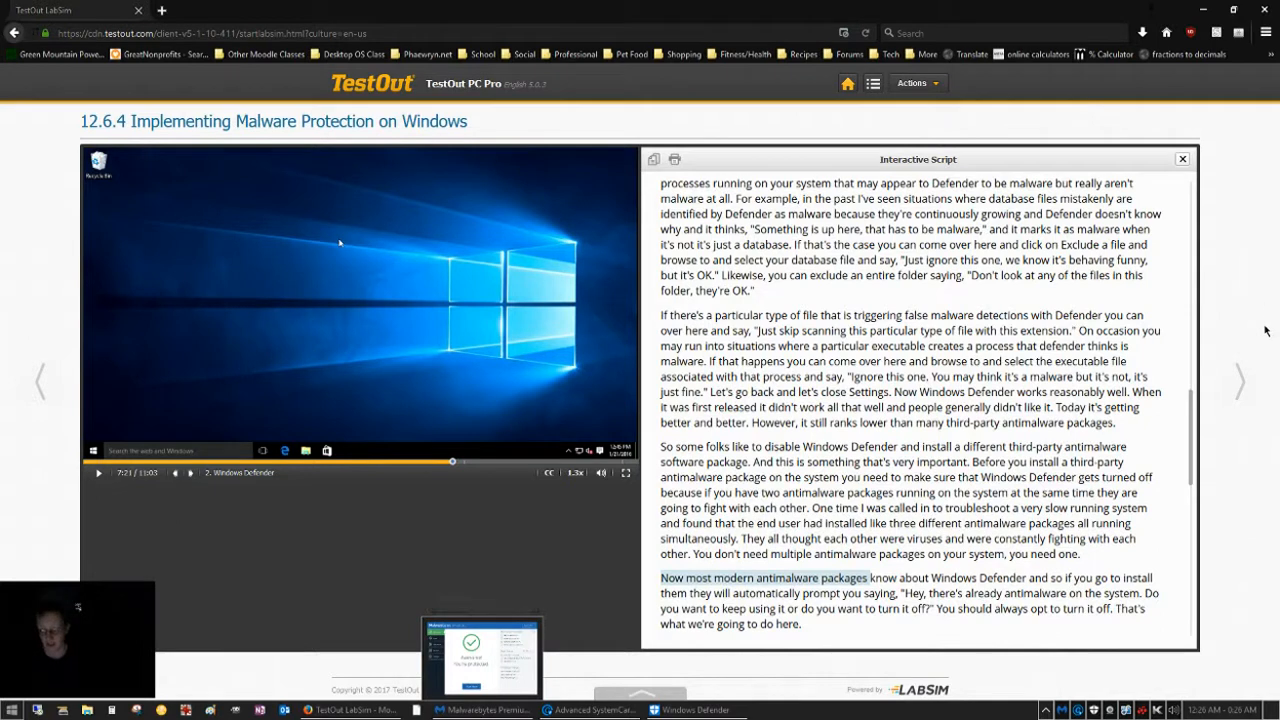
pyautogui.moveTo(1252, 272)
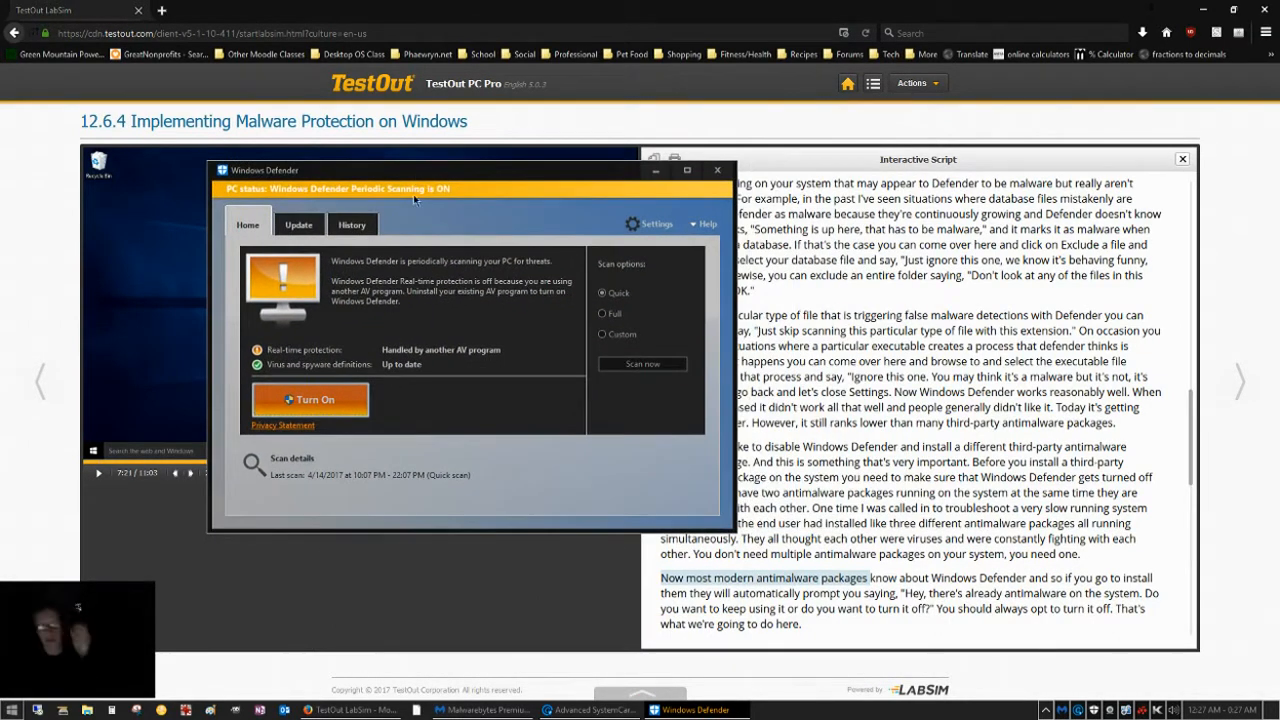
pyautogui.moveTo(304, 500)
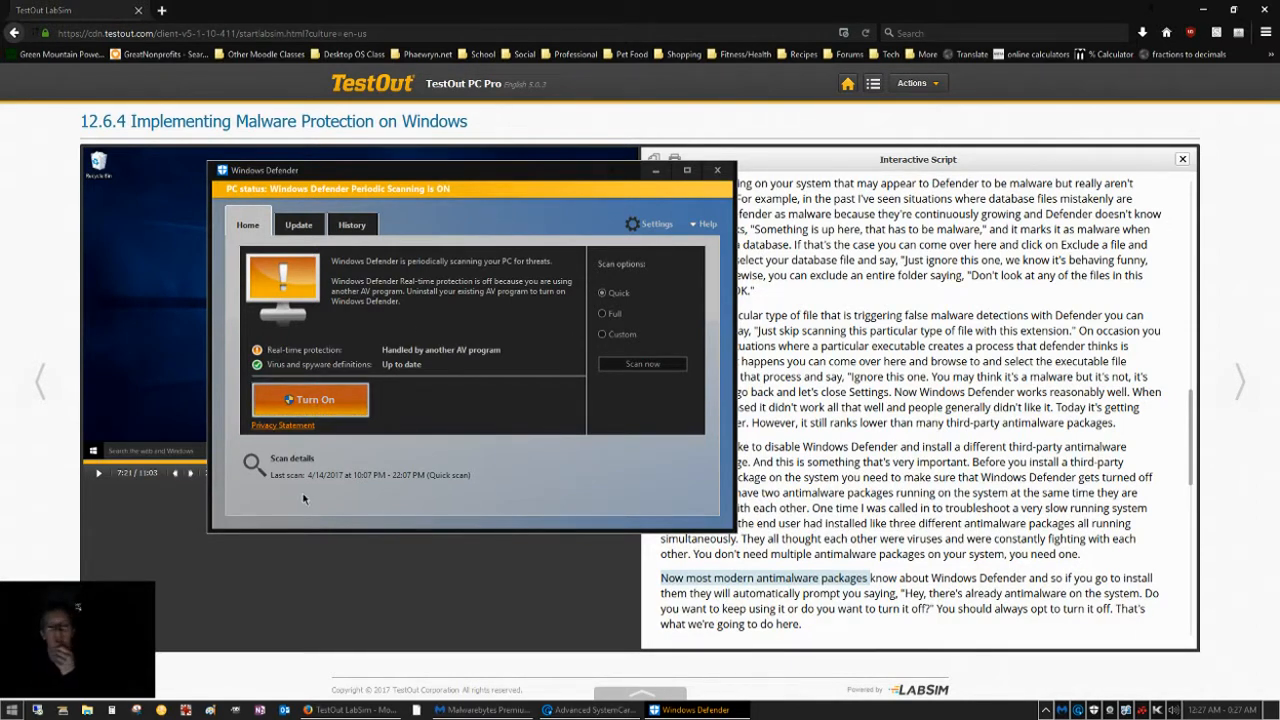
pyautogui.moveTo(288, 358)
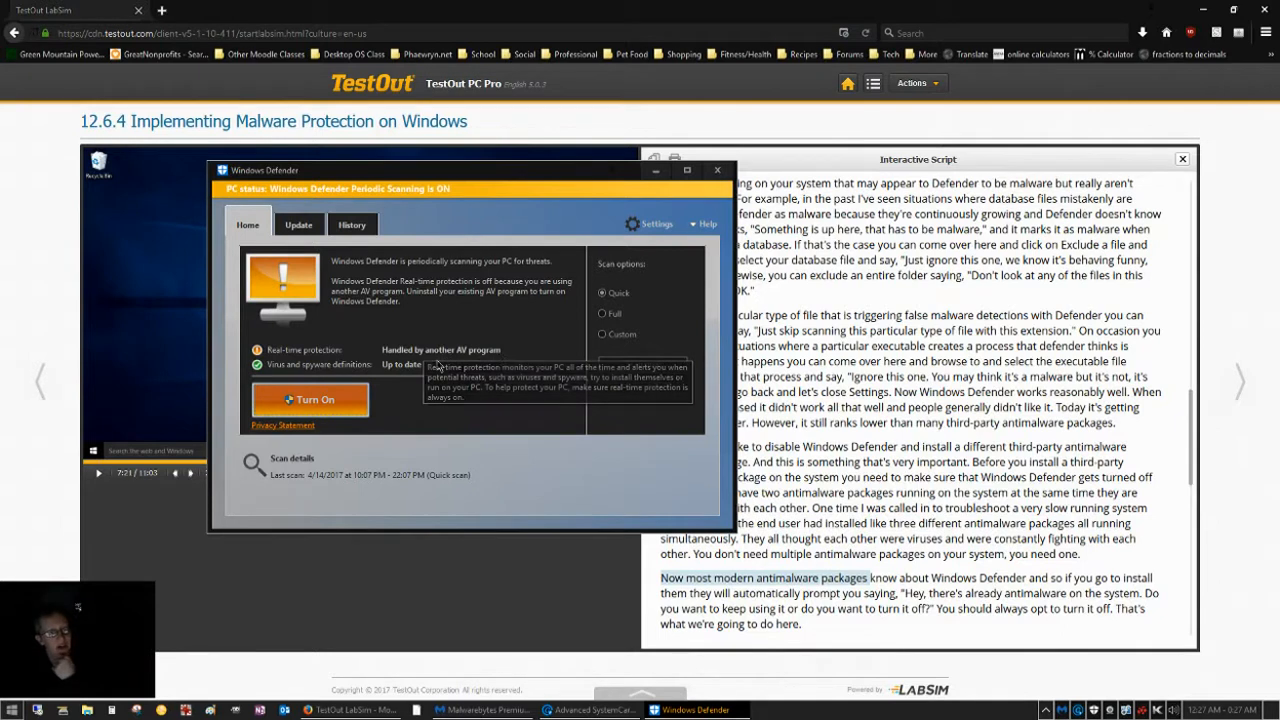
pyautogui.moveTo(222, 204)
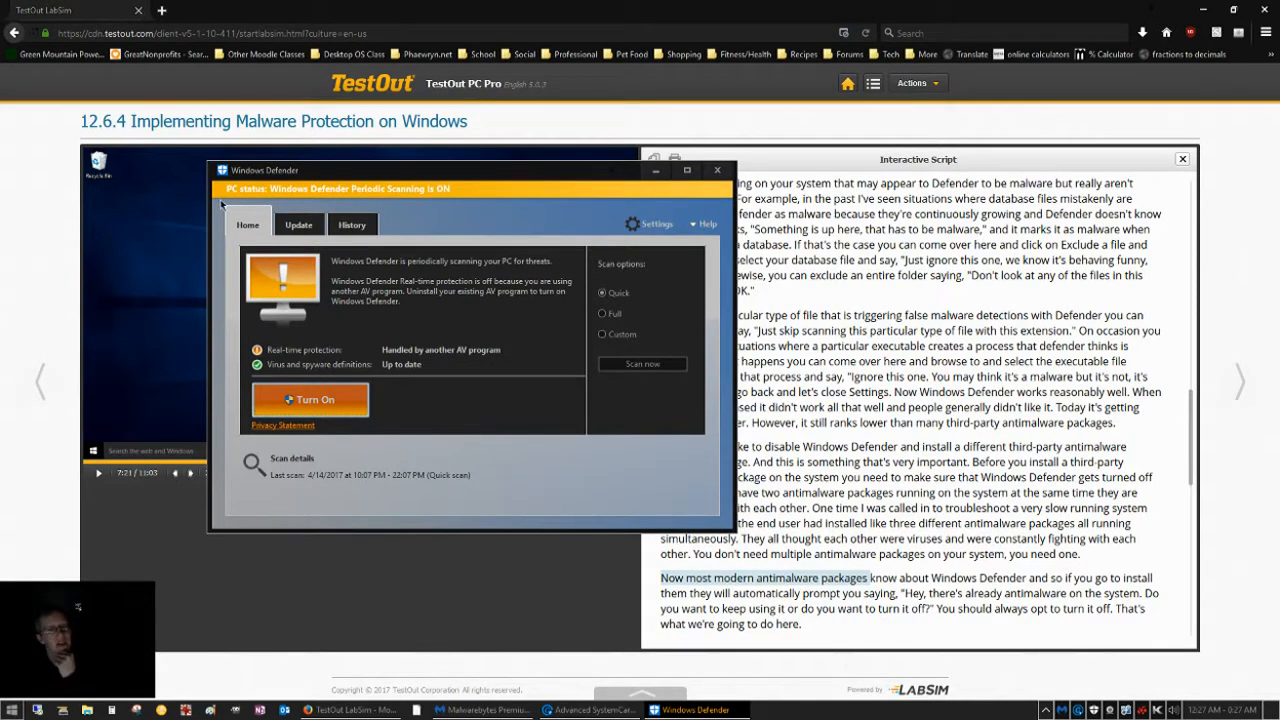
pyautogui.moveTo(312, 196)
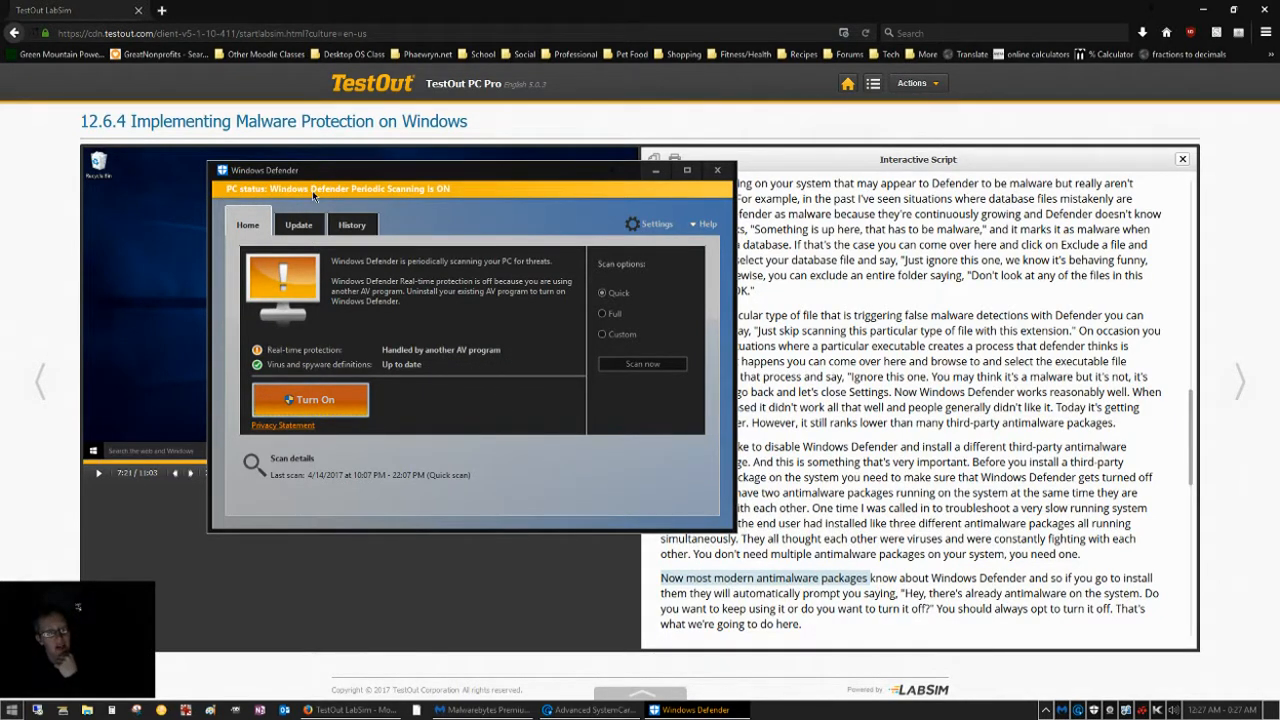
pyautogui.moveTo(434, 198)
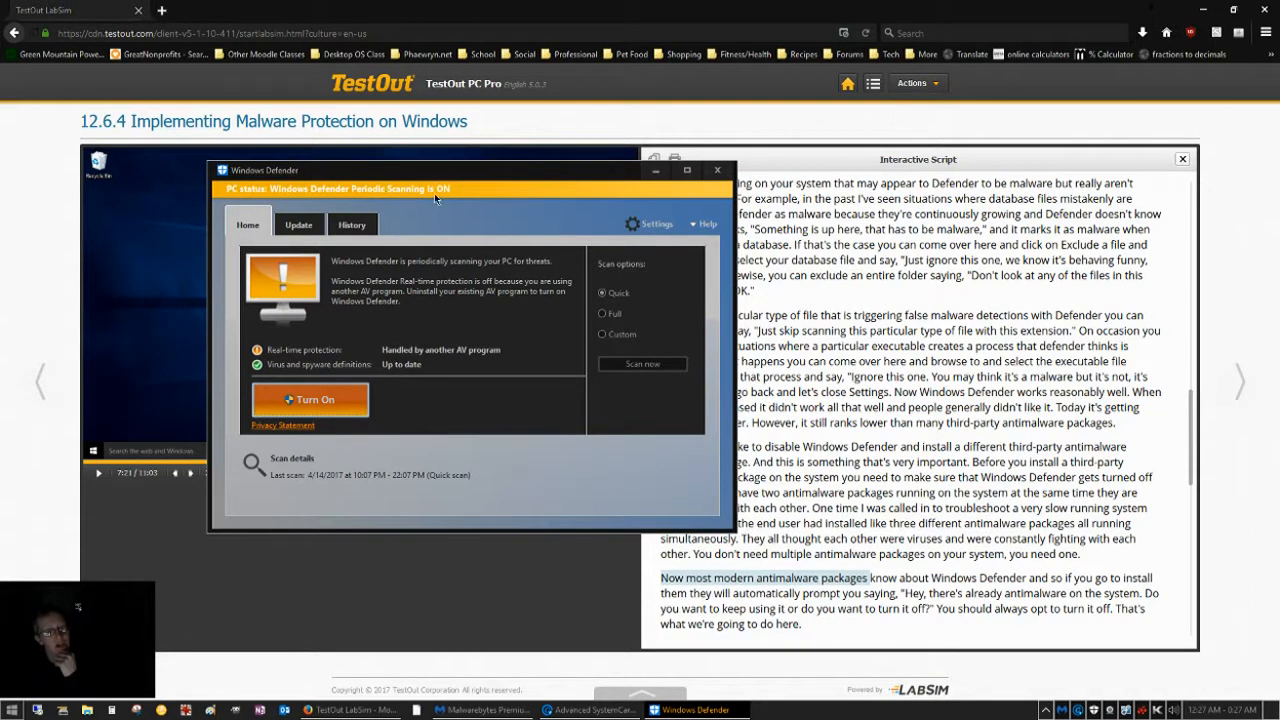
pyautogui.moveTo(622, 276)
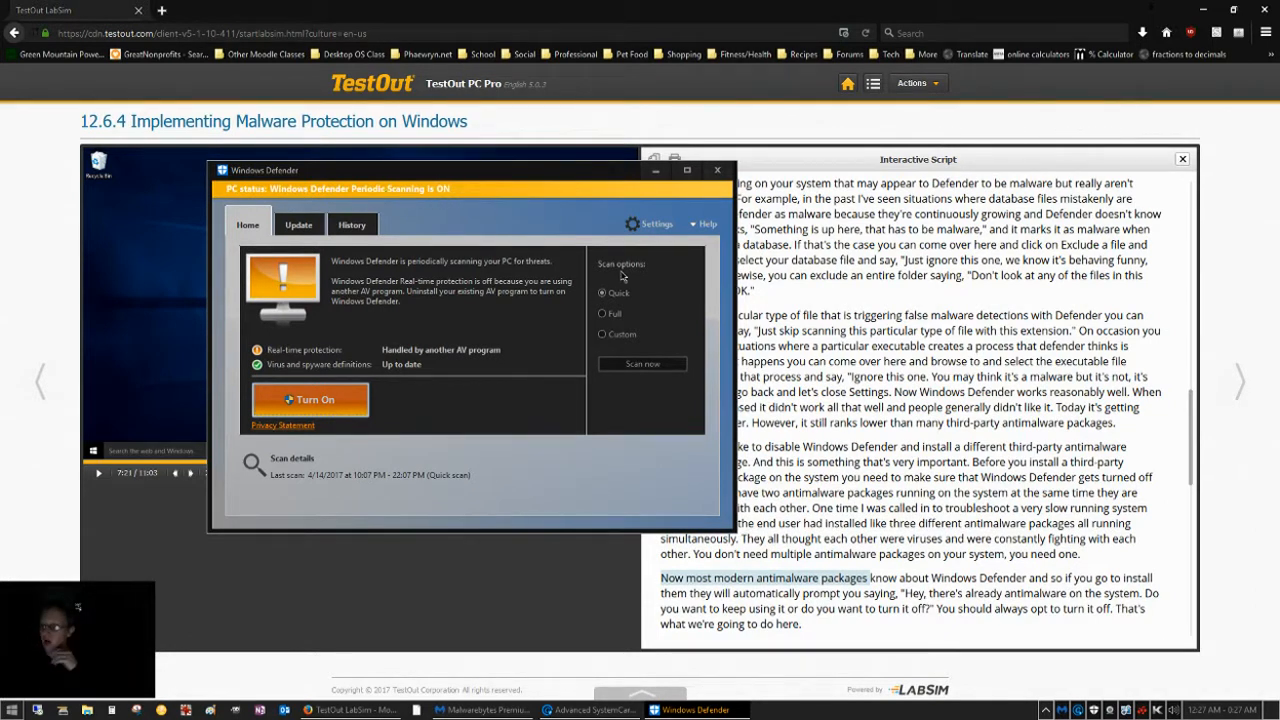
pyautogui.moveTo(604, 298)
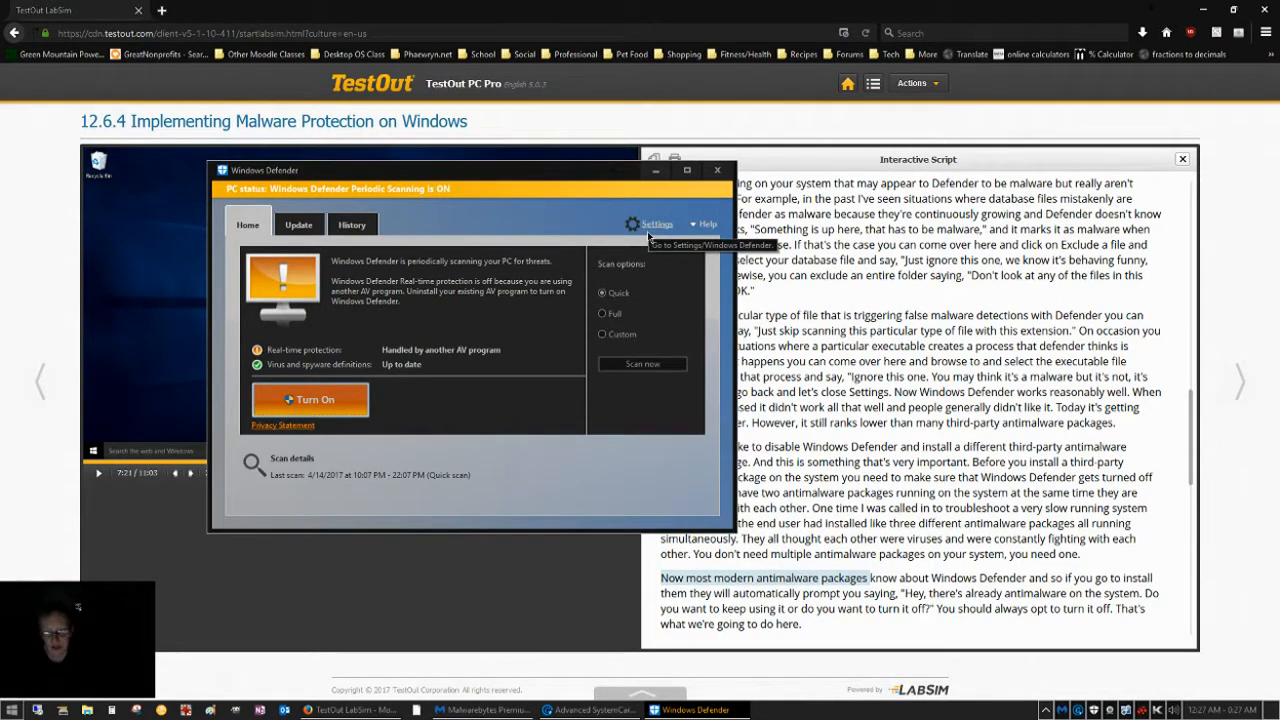
pyautogui.moveTo(648, 224)
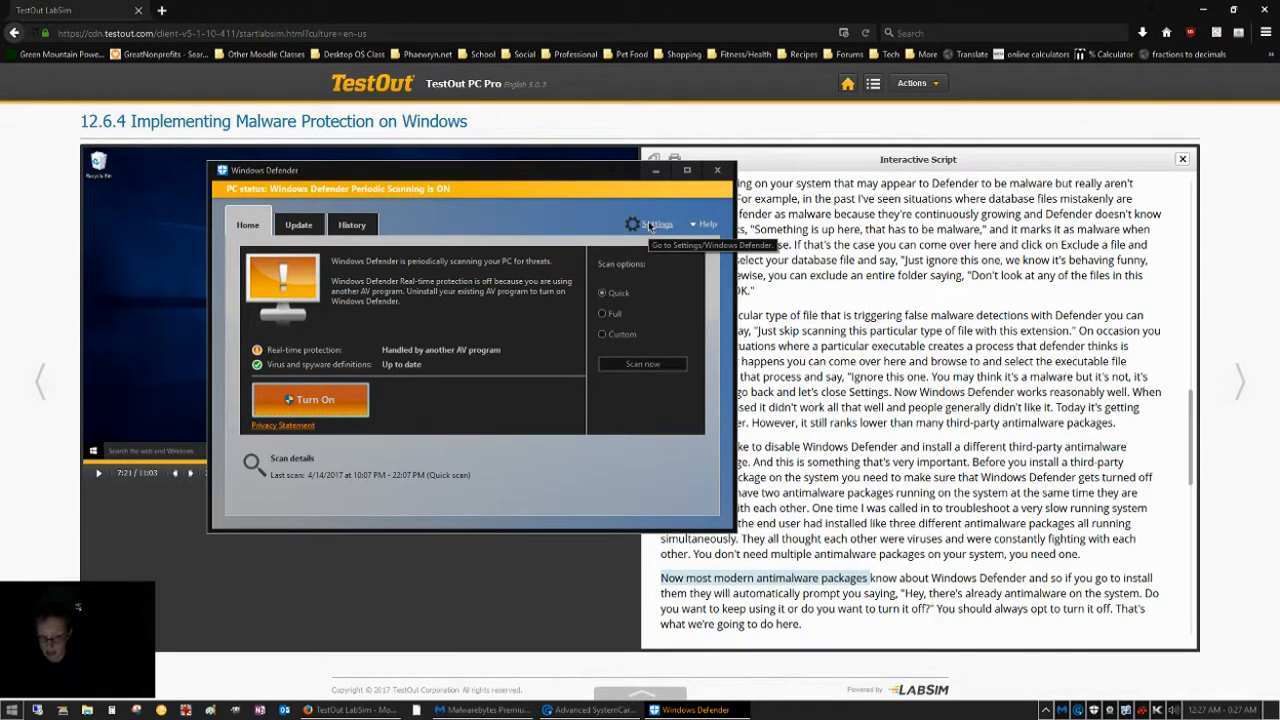
pyautogui.click(656, 224)
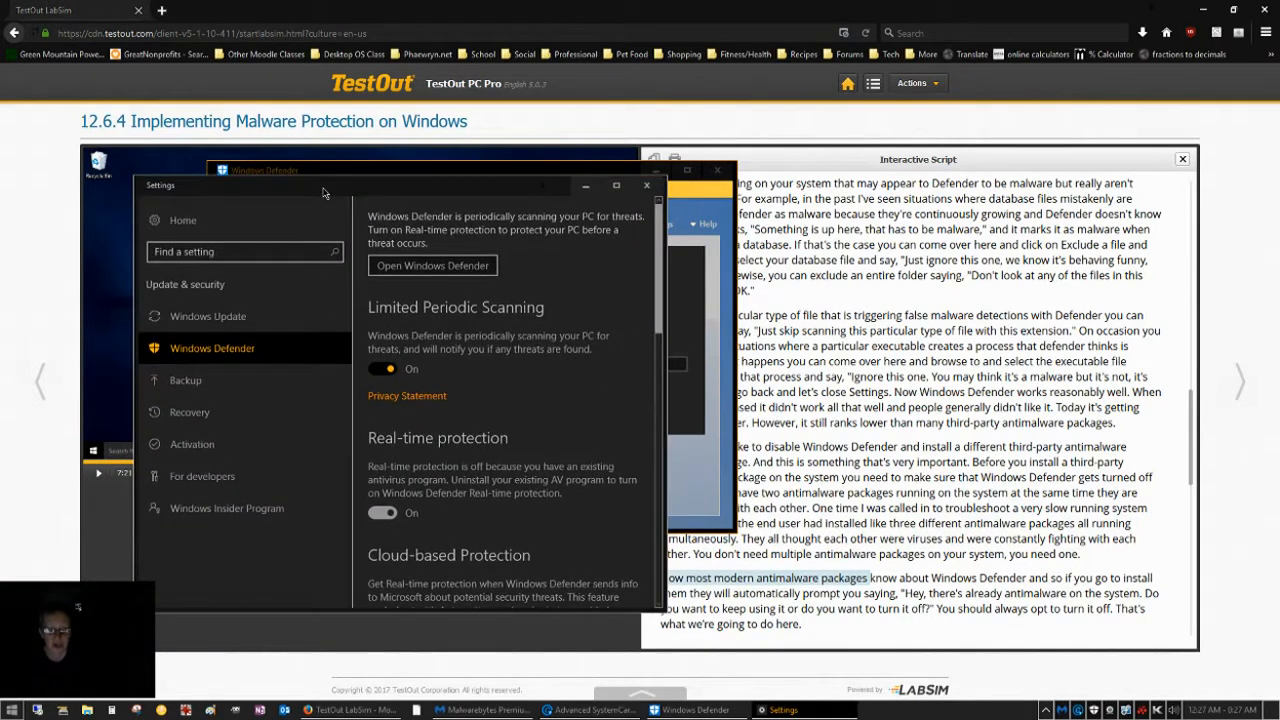
pyautogui.moveTo(188, 188)
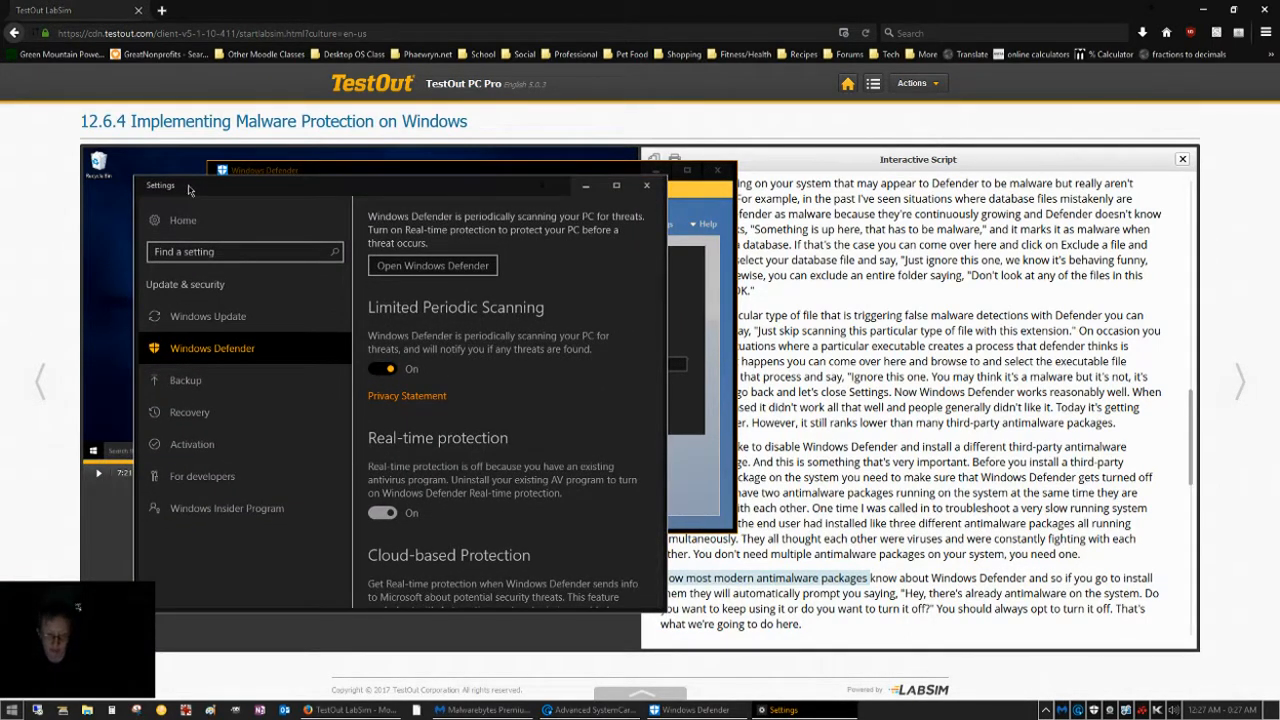
pyautogui.moveTo(204, 350)
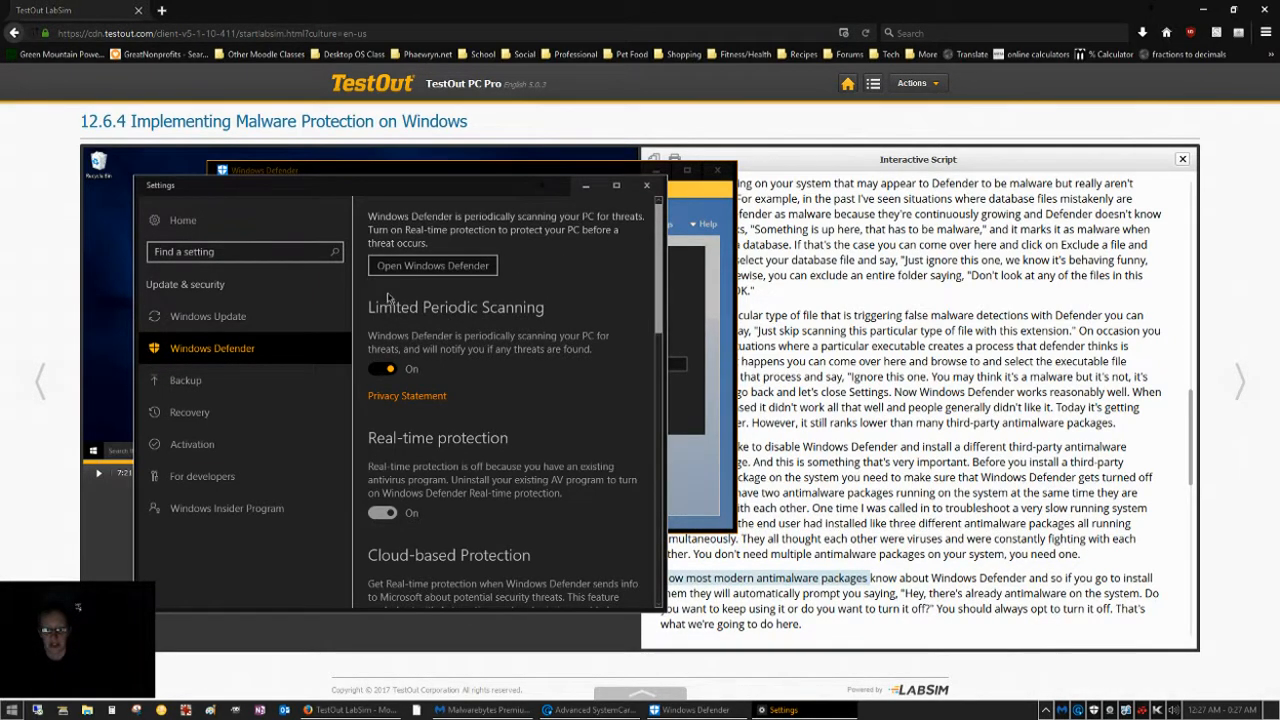
pyautogui.moveTo(432, 224)
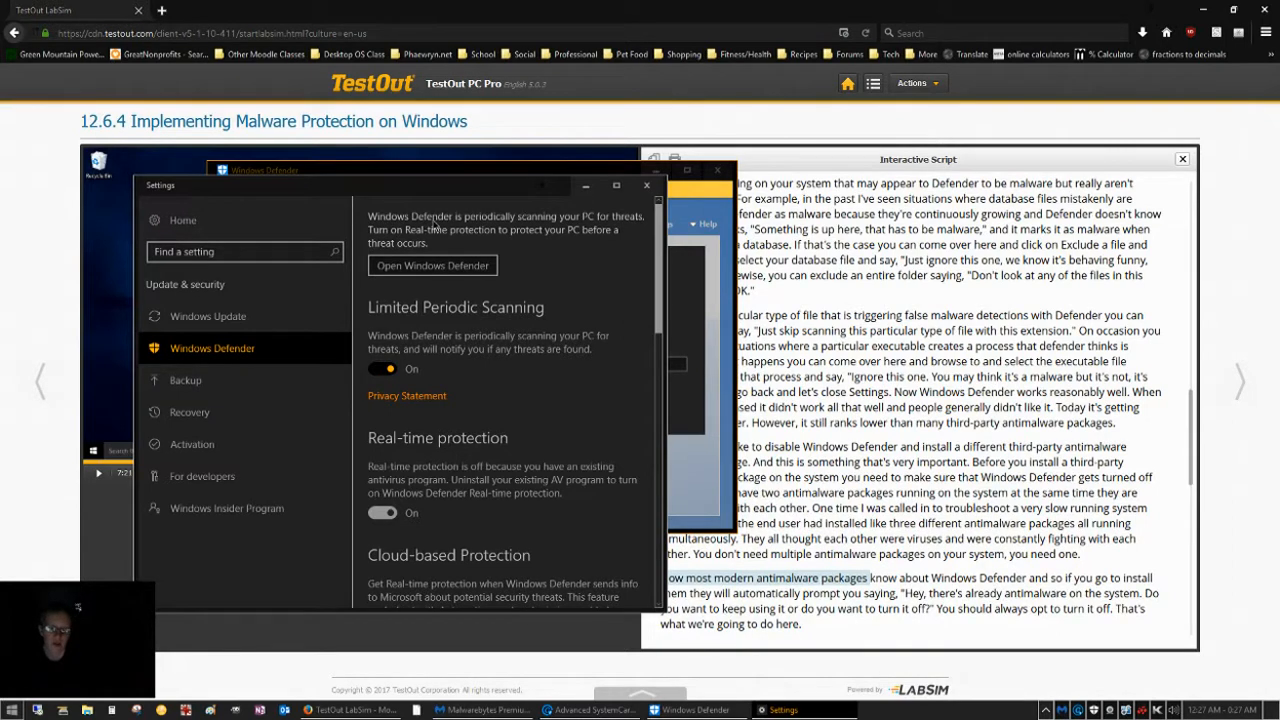
pyautogui.moveTo(596, 222)
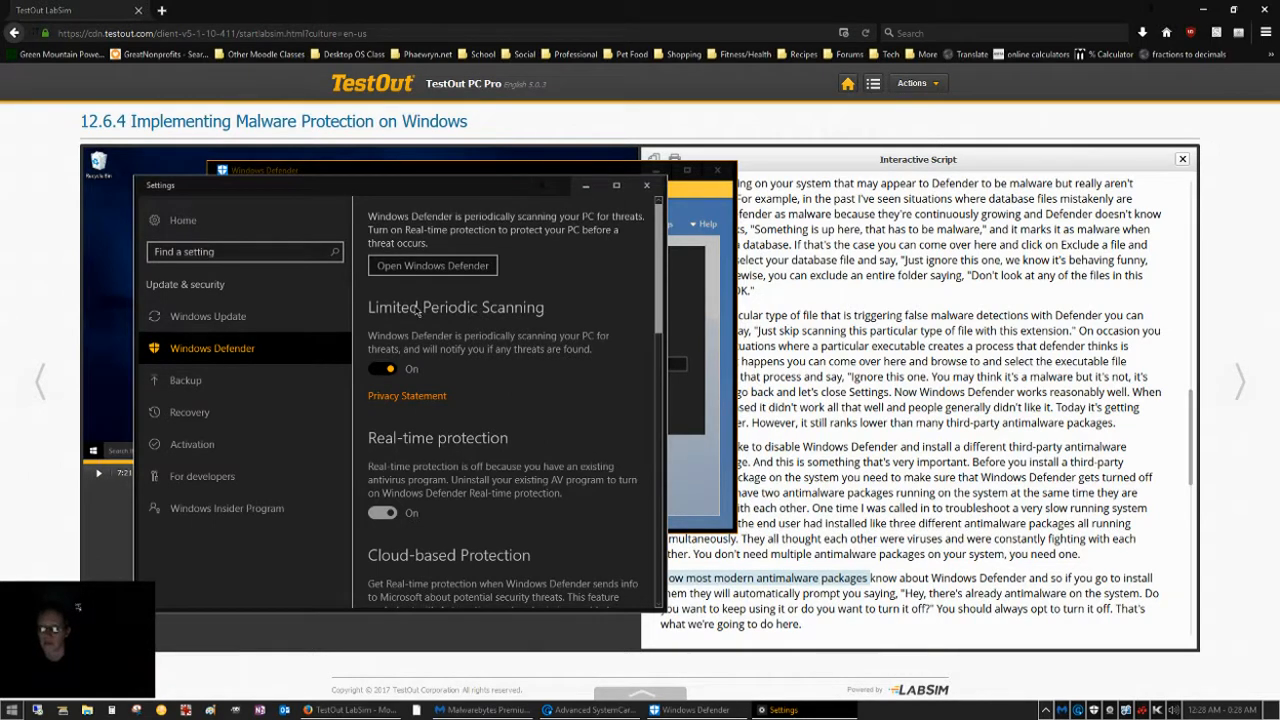
pyautogui.moveTo(388, 316)
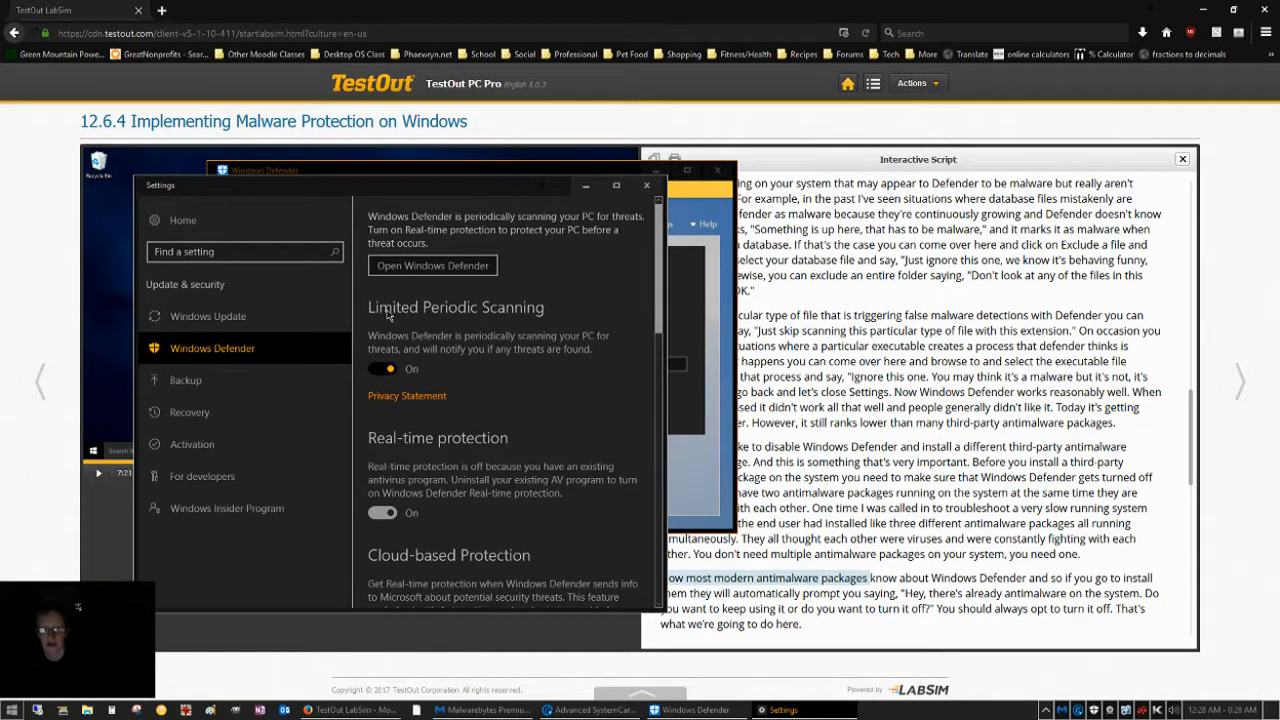
pyautogui.moveTo(356, 310)
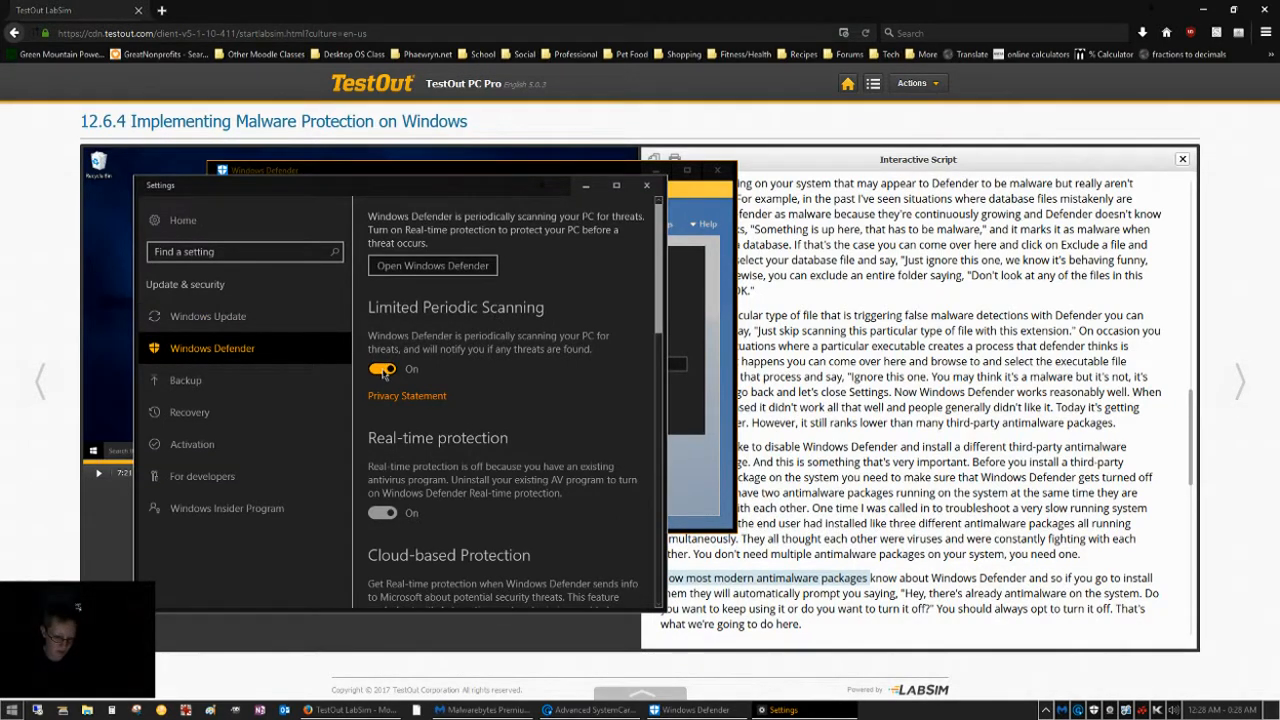
pyautogui.click(382, 368)
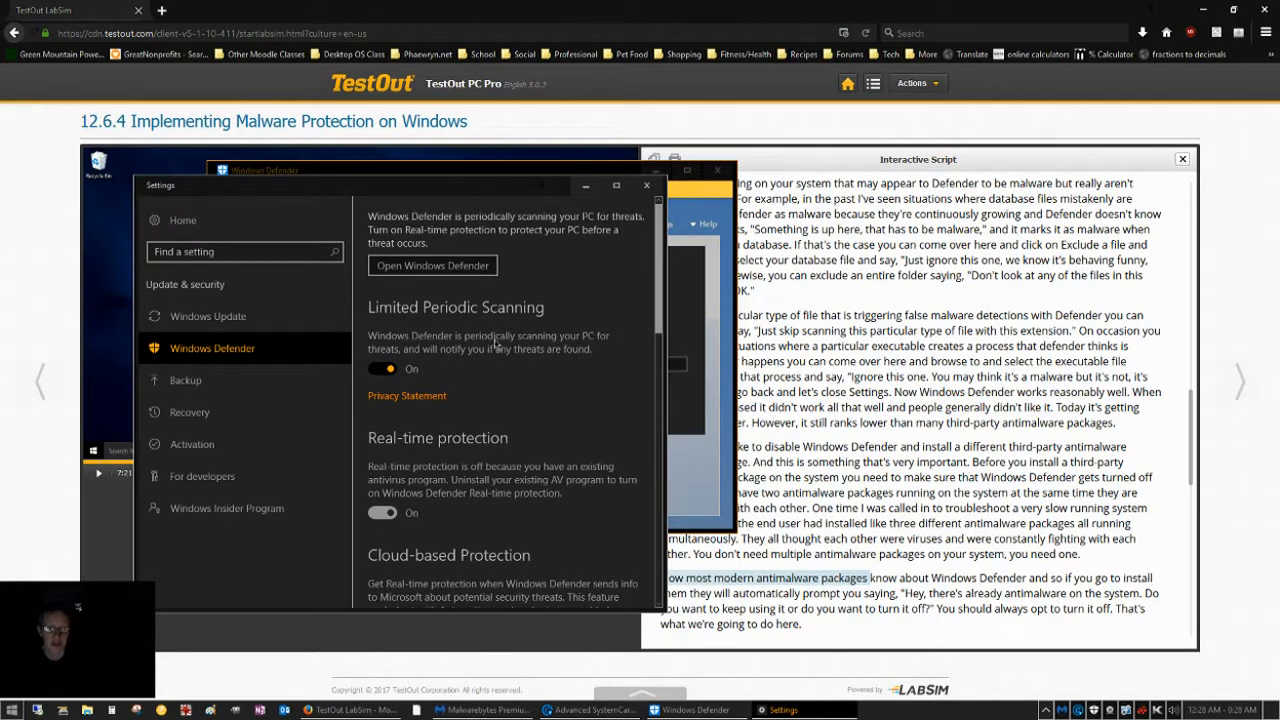
pyautogui.moveTo(438, 362)
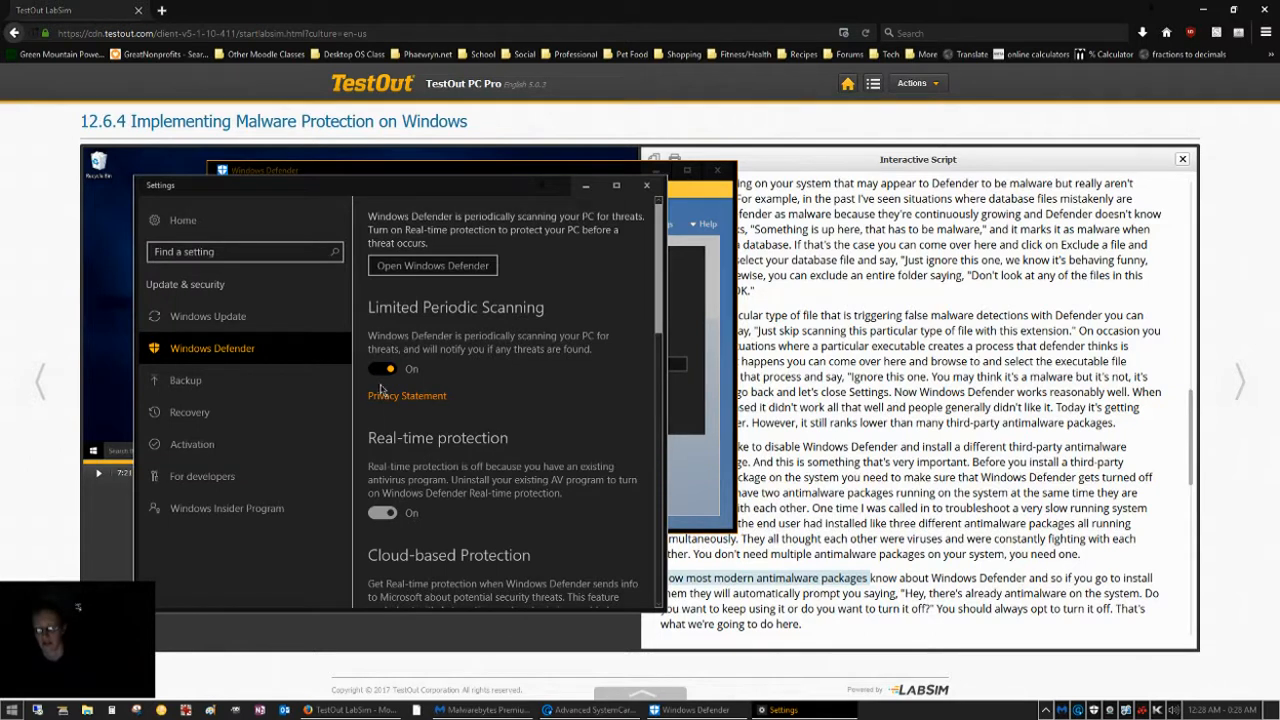
pyautogui.moveTo(424, 356)
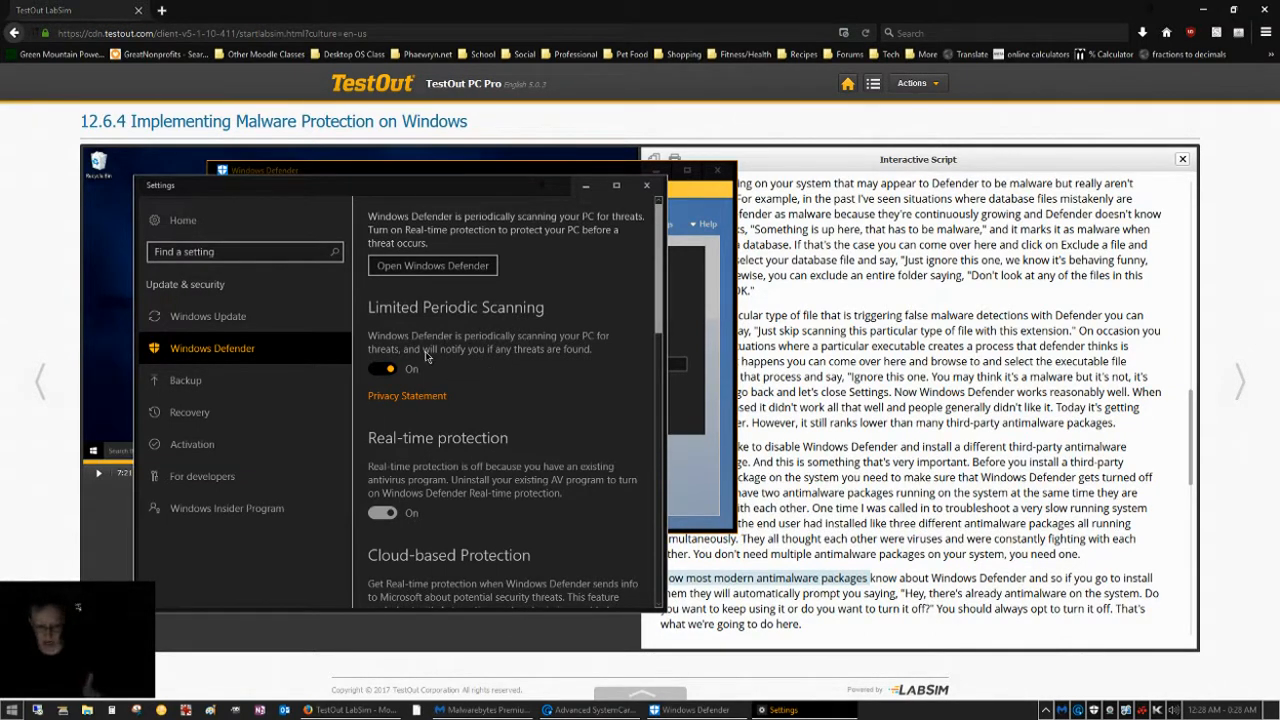
pyautogui.click(432, 264)
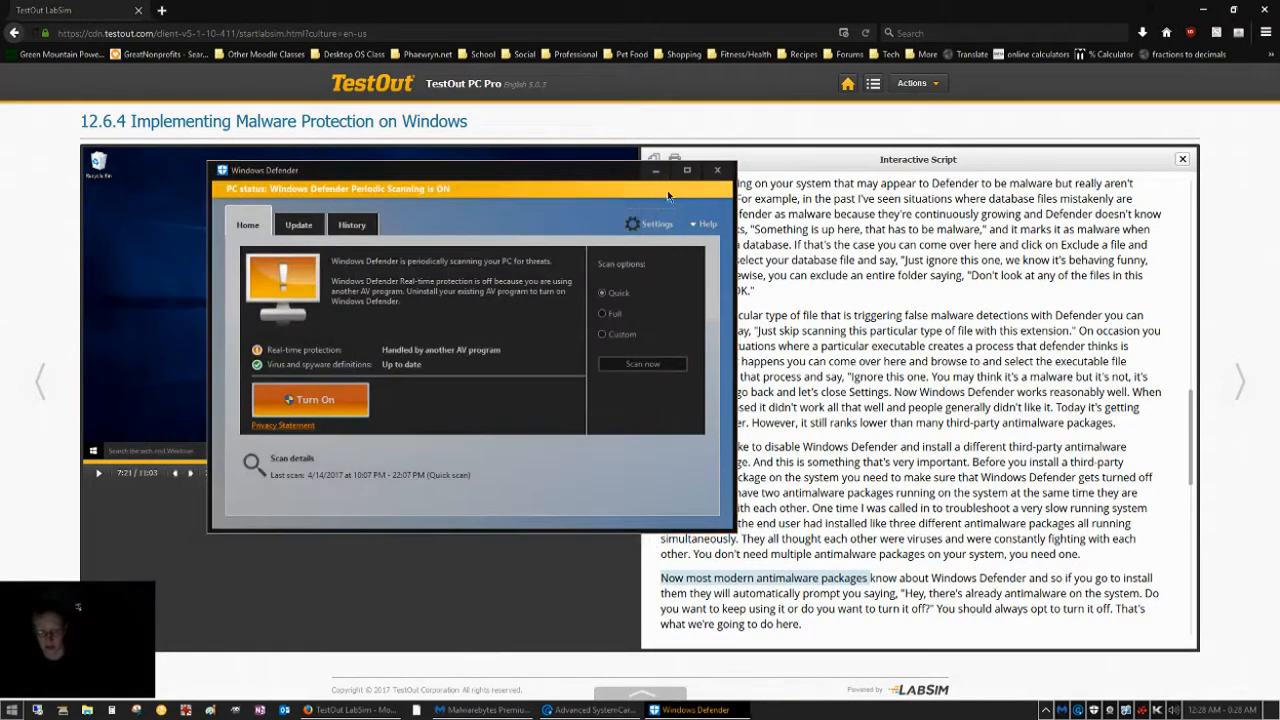
# Step: Hide the Windows Defender window so the lab page and script show
pyautogui.click(716, 170)
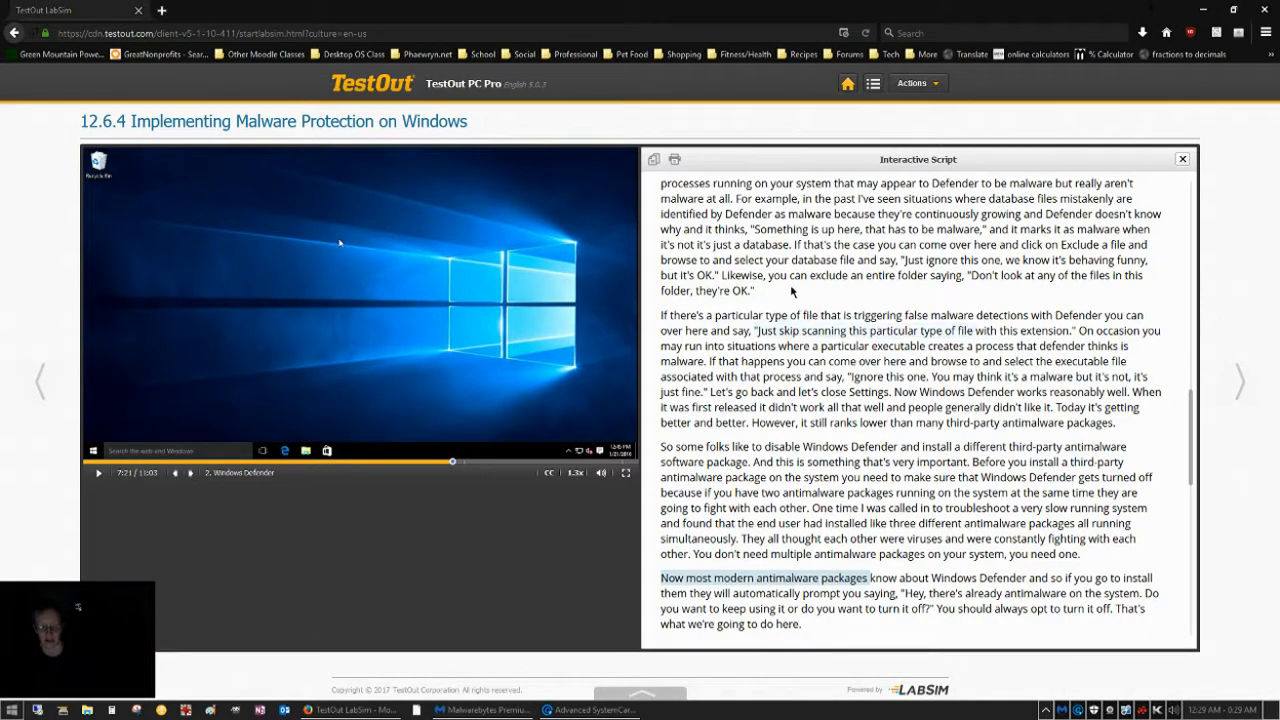
pyautogui.moveTo(470, 366)
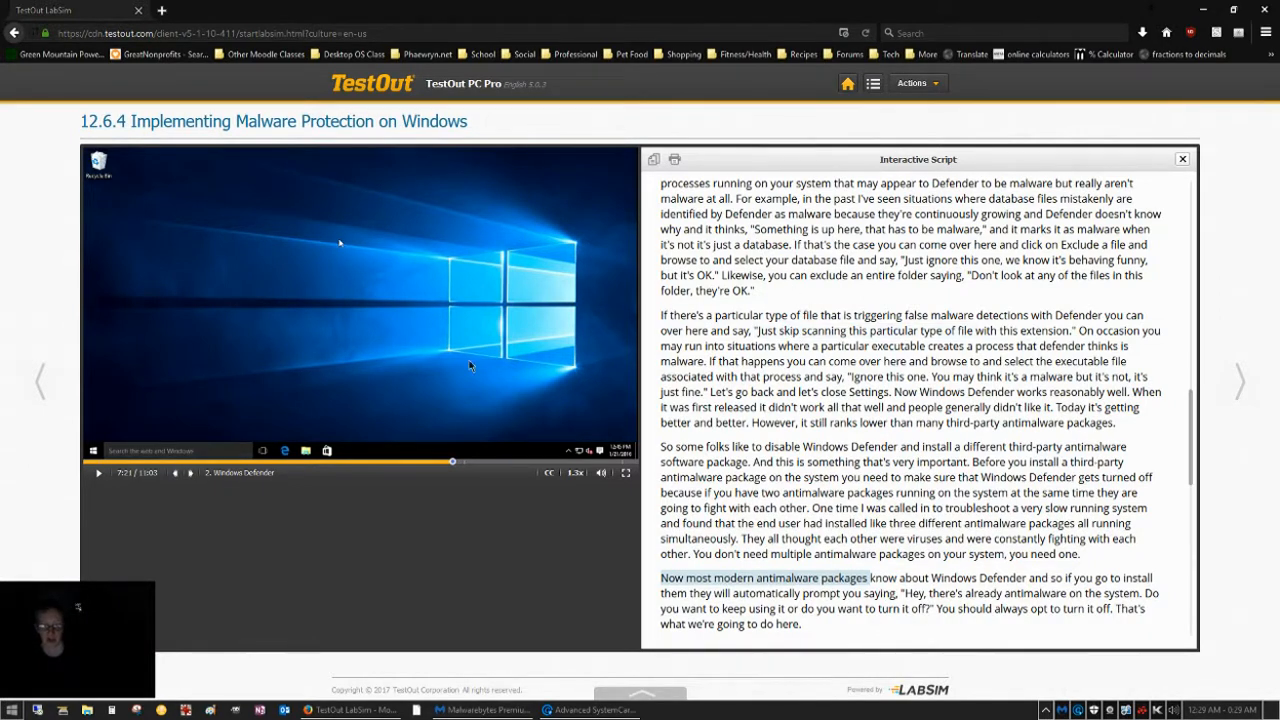